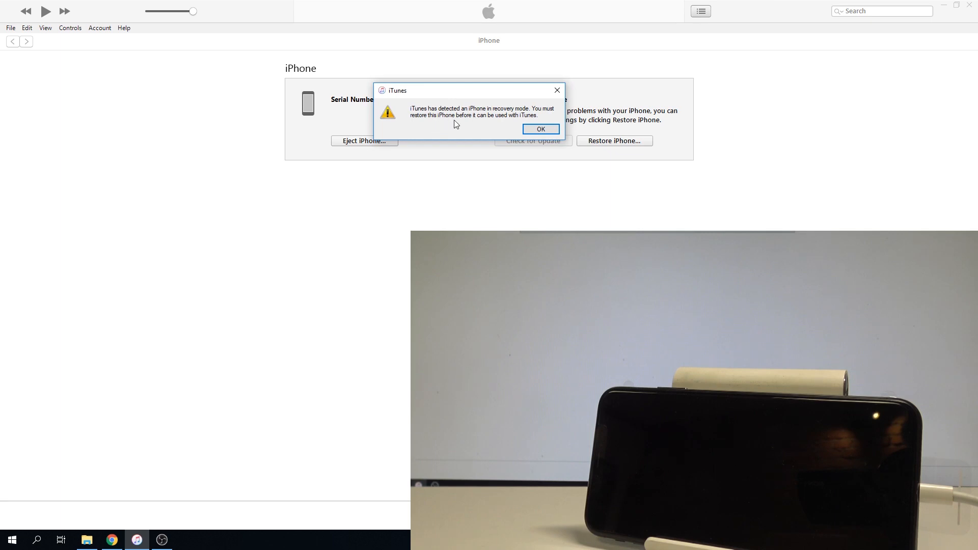
mouse_move(529, 100)
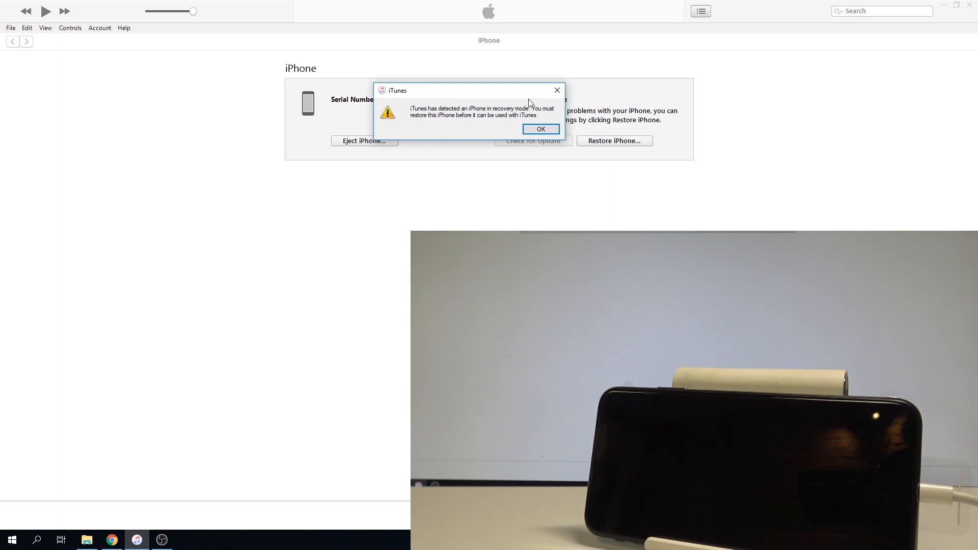
Step: Acknowledge the recovery-mode alert to reveal the iPhone Recovery Mode panel with Restore iPhone
click(540, 129)
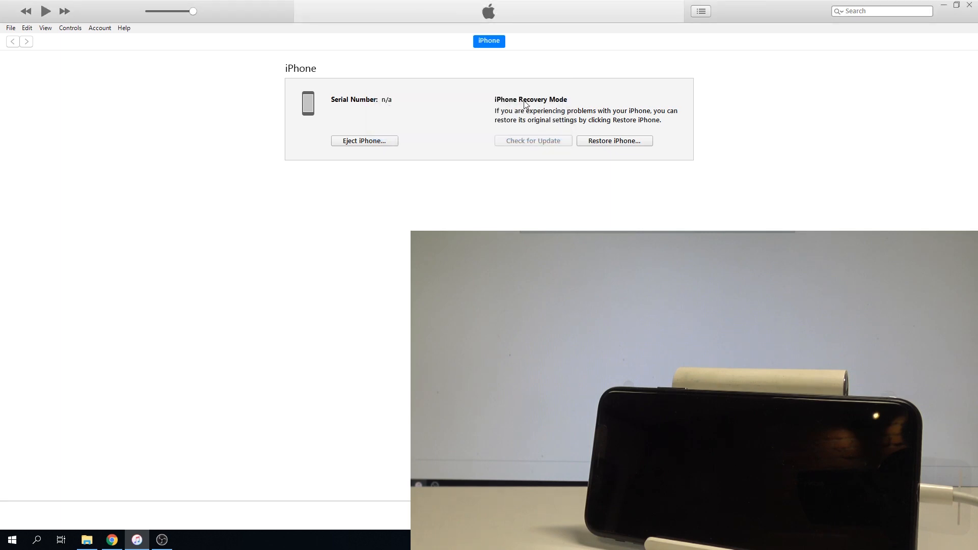
mouse_move(496, 106)
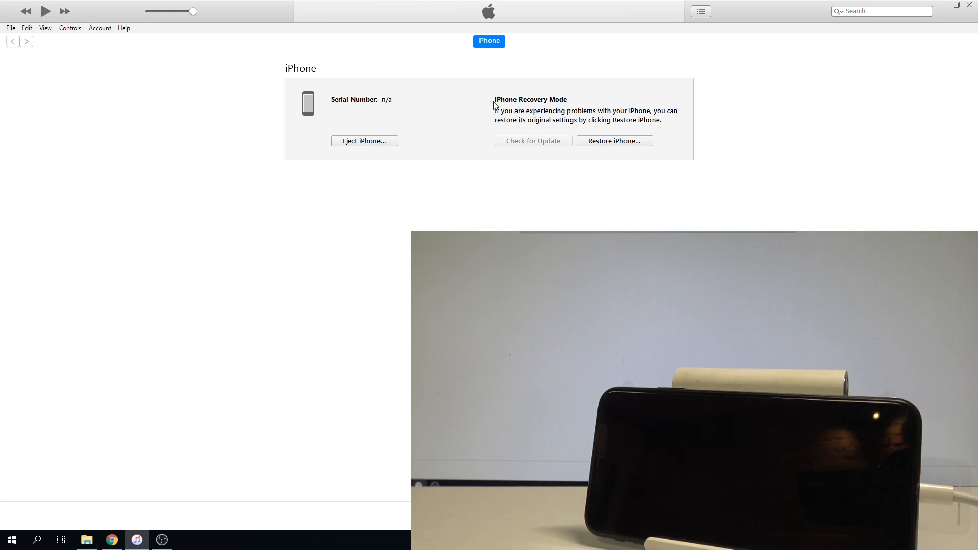
mouse_move(520, 109)
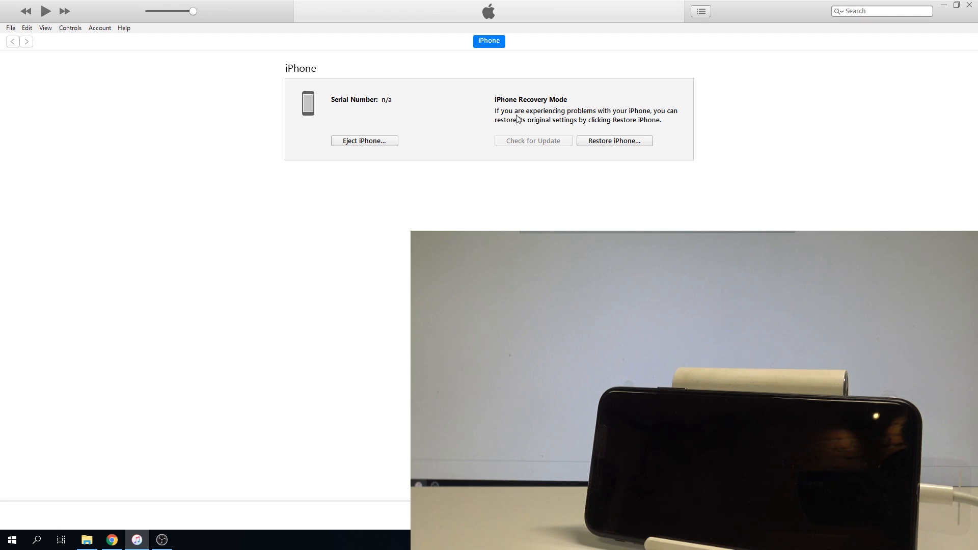
mouse_move(531, 145)
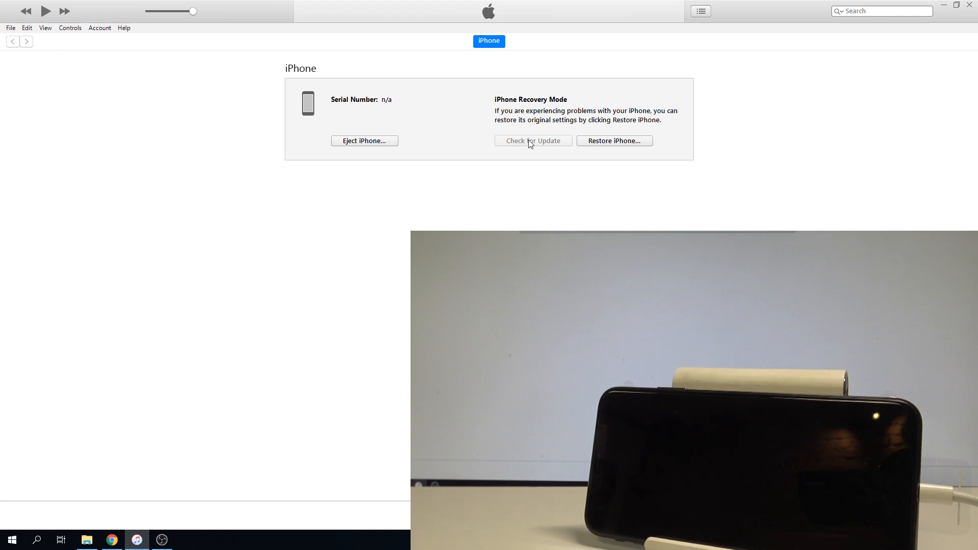
mouse_move(586, 143)
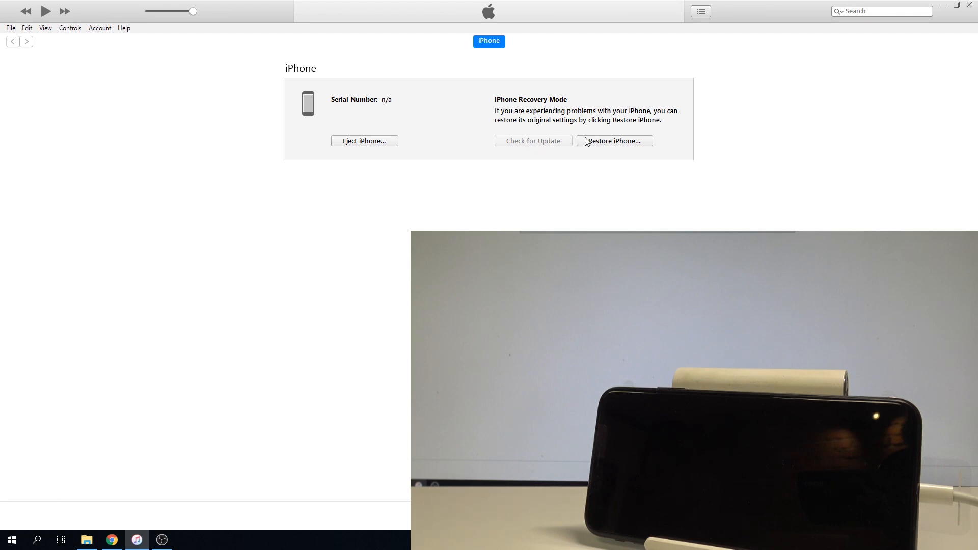
mouse_move(581, 131)
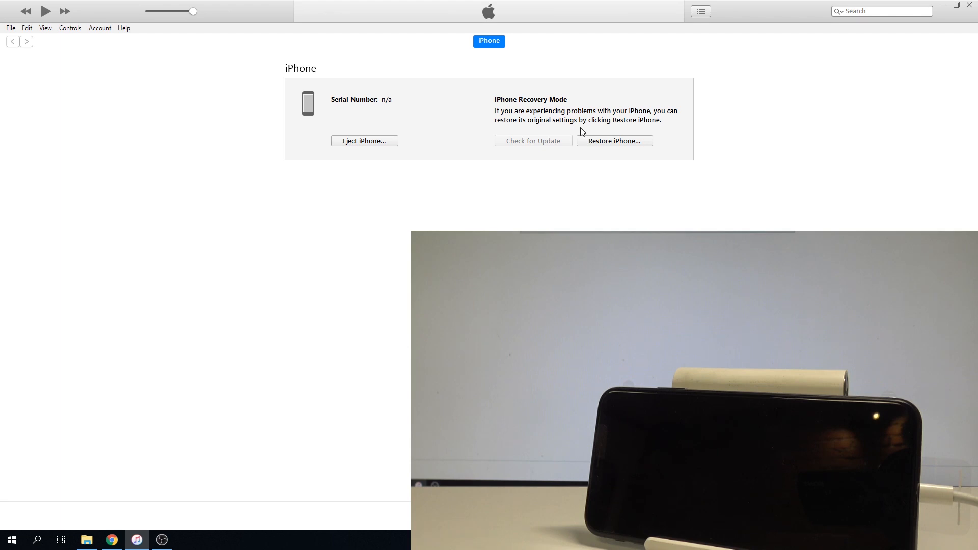
mouse_move(563, 120)
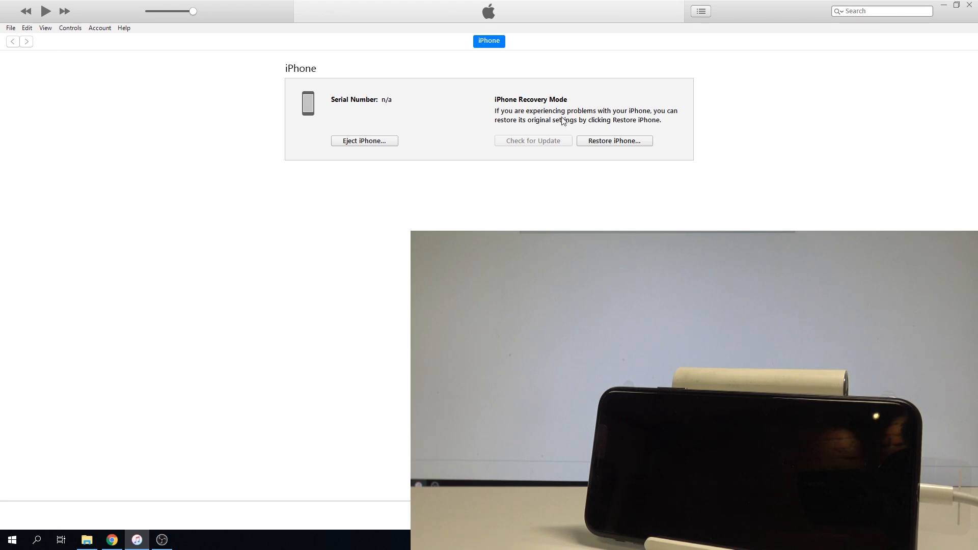
mouse_move(549, 103)
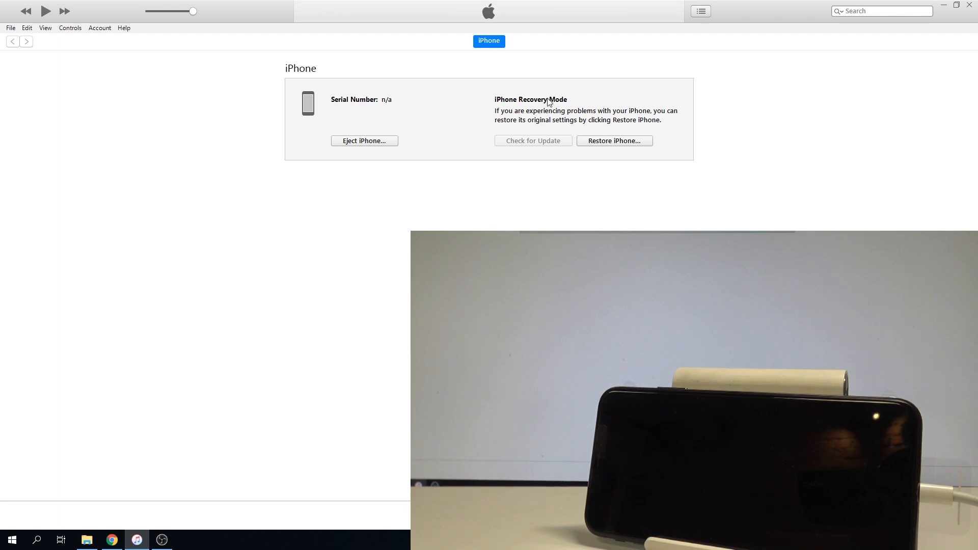